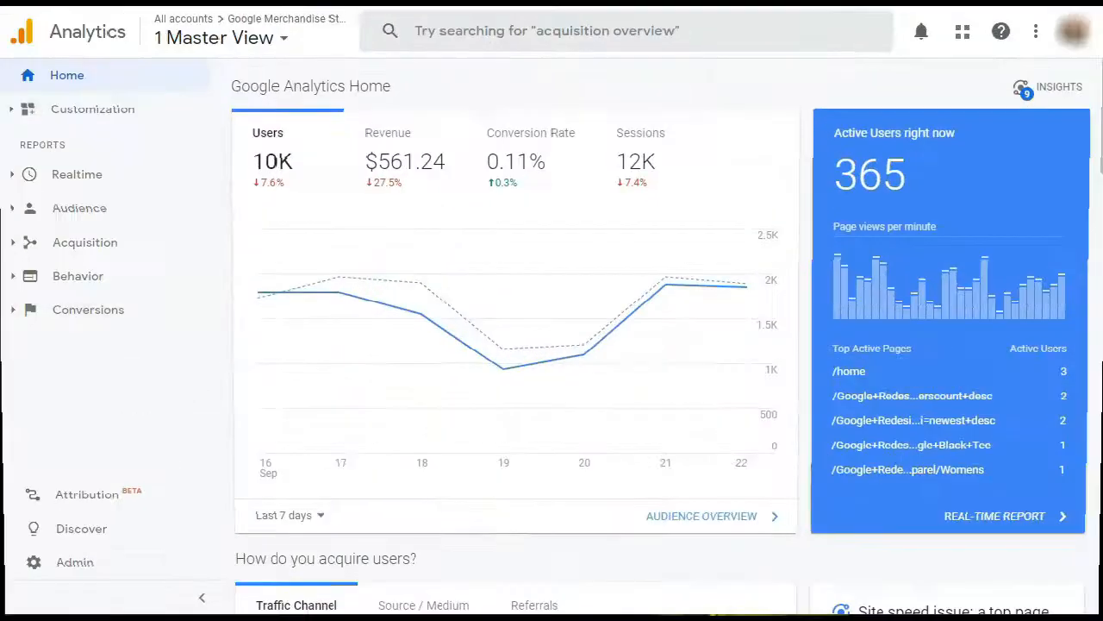
View the Google Analytics Goals Overview report showing 1,883 goal completions.
{"action": "left_click", "coordinate": [88, 309]}
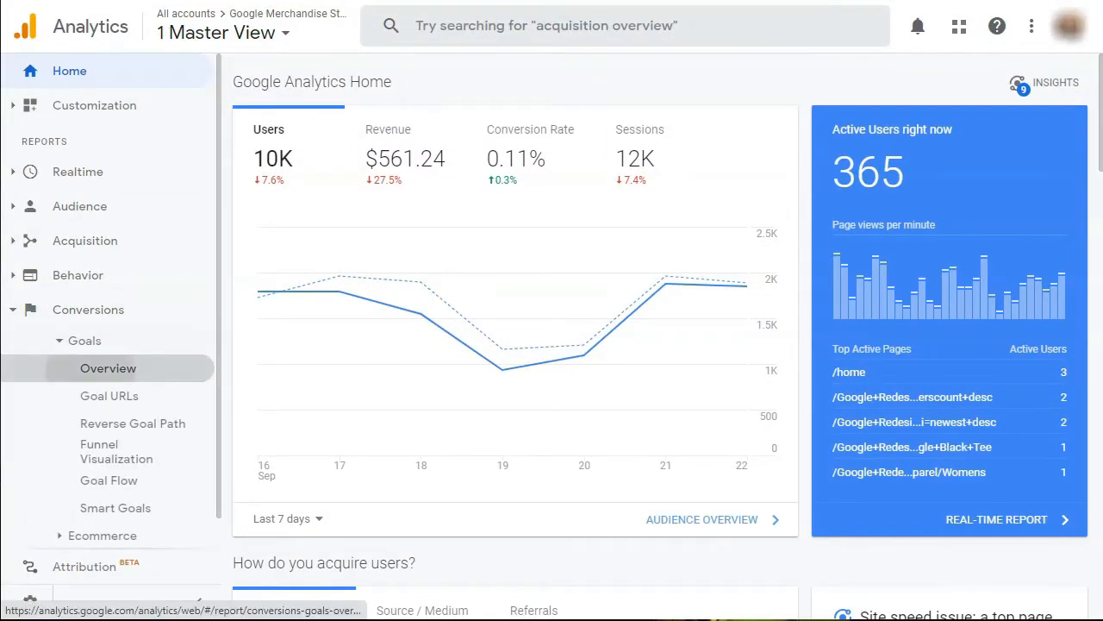
{"action": "left_click", "coordinate": [108, 368]}
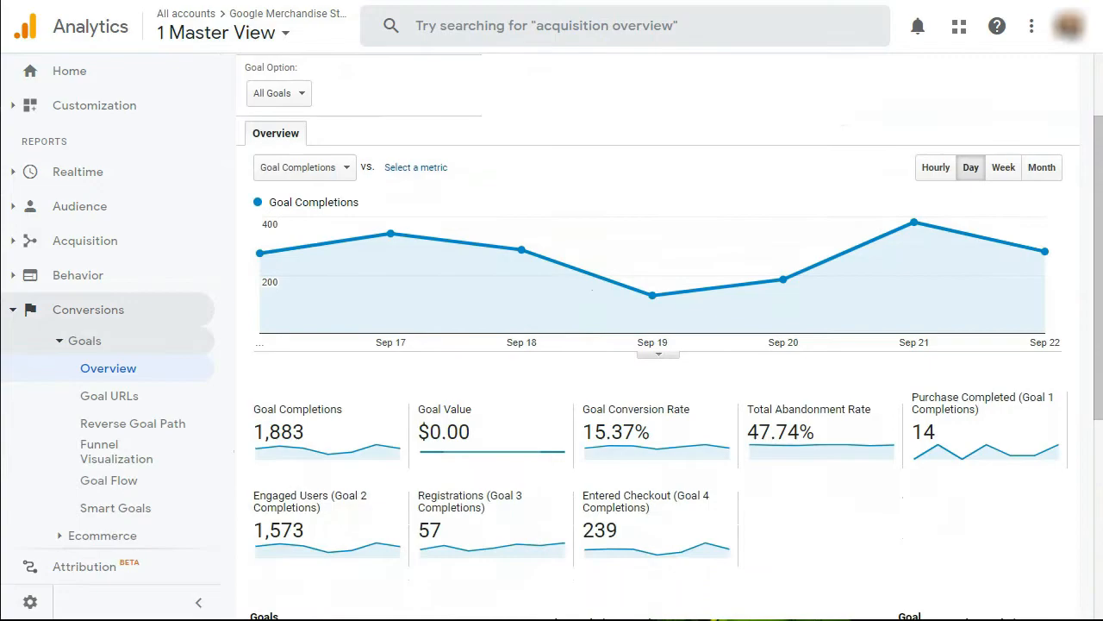
{"action": "scroll", "scroll_direction": "down", "scroll_amount": 3}
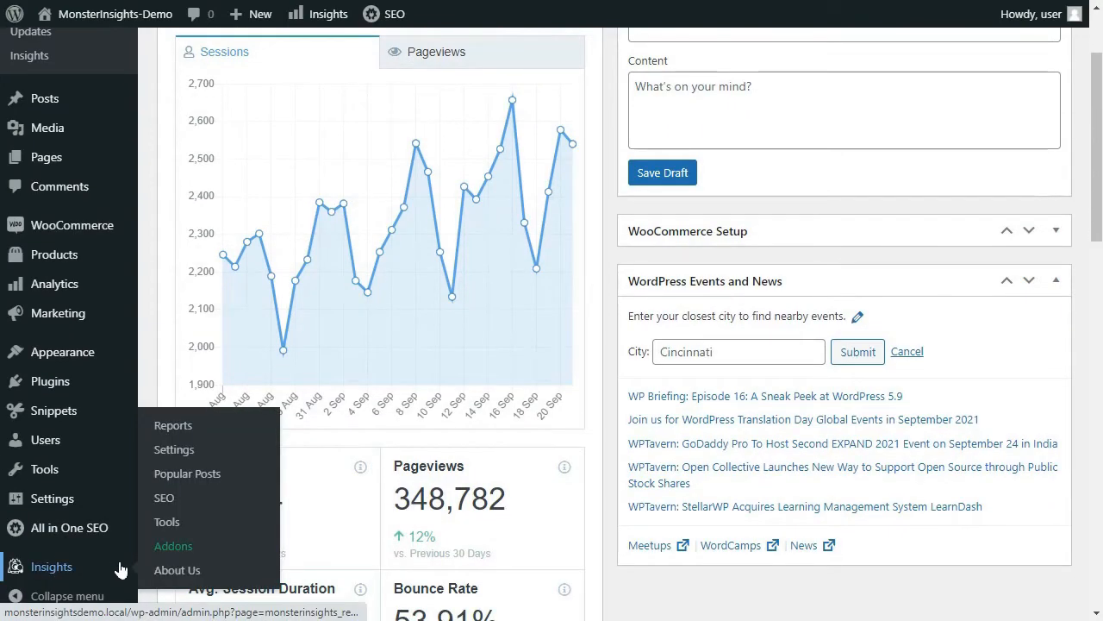
Install and activate the Forms addon from the MonsterInsights Addons page.
{"action": "left_click", "coordinate": [173, 546]}
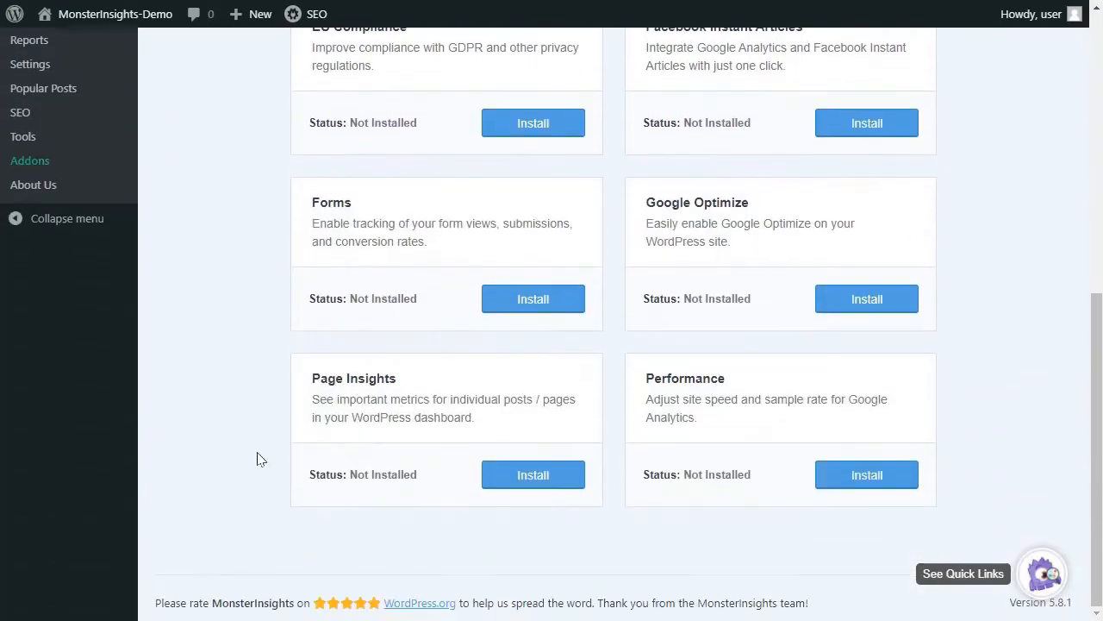
{"action": "left_click", "coordinate": [533, 298]}
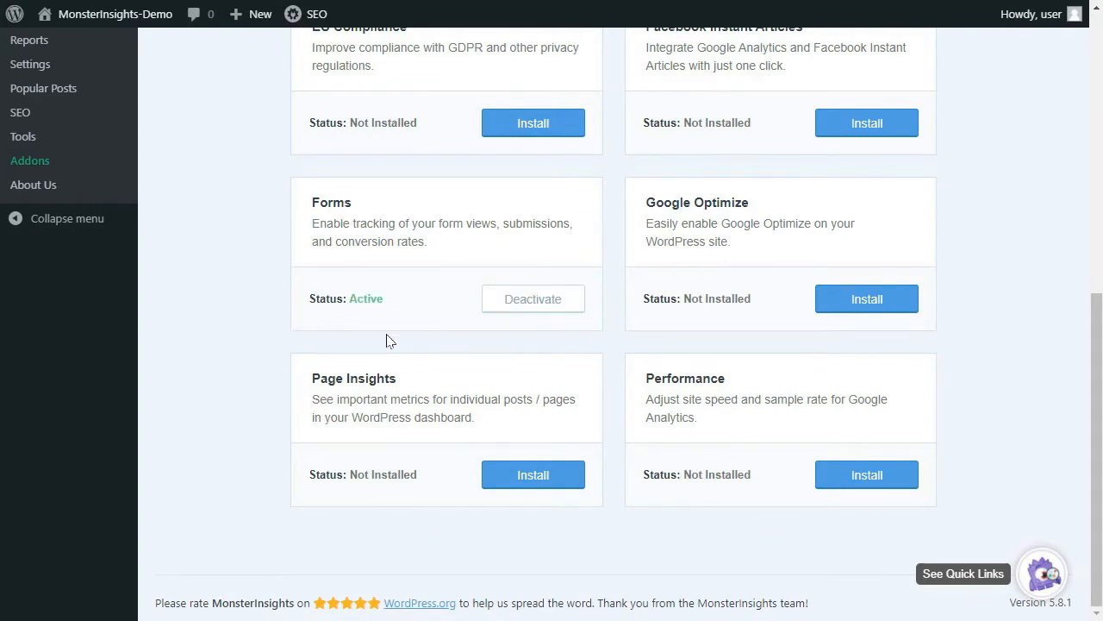
{"action": "scroll", "scroll_direction": "up", "scroll_amount": 3}
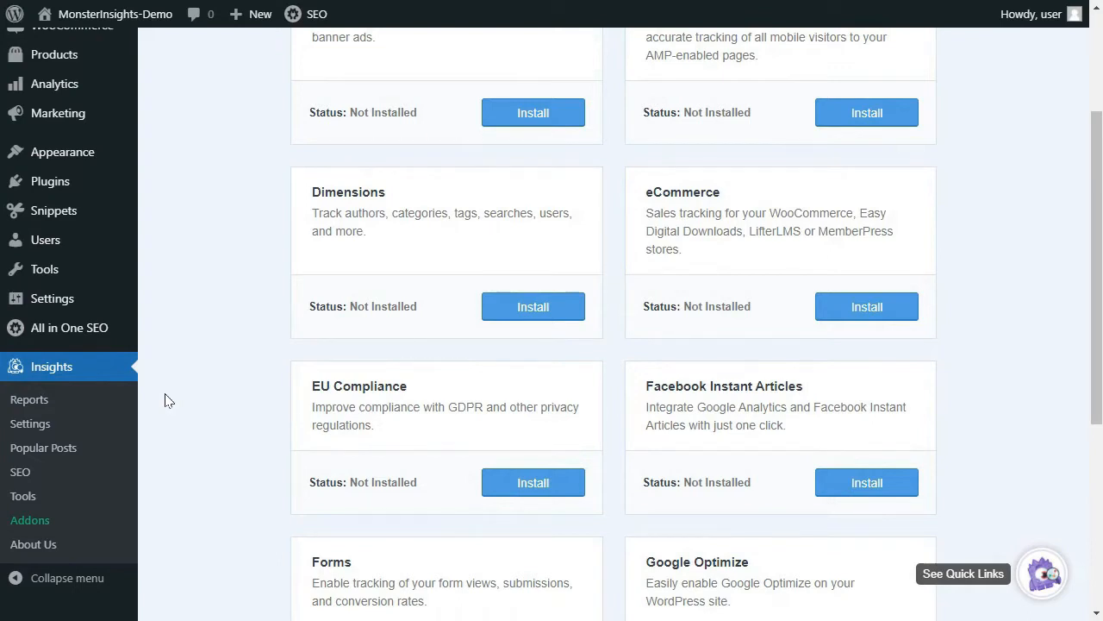
{"action": "mouse_move", "coordinate": [41, 411]}
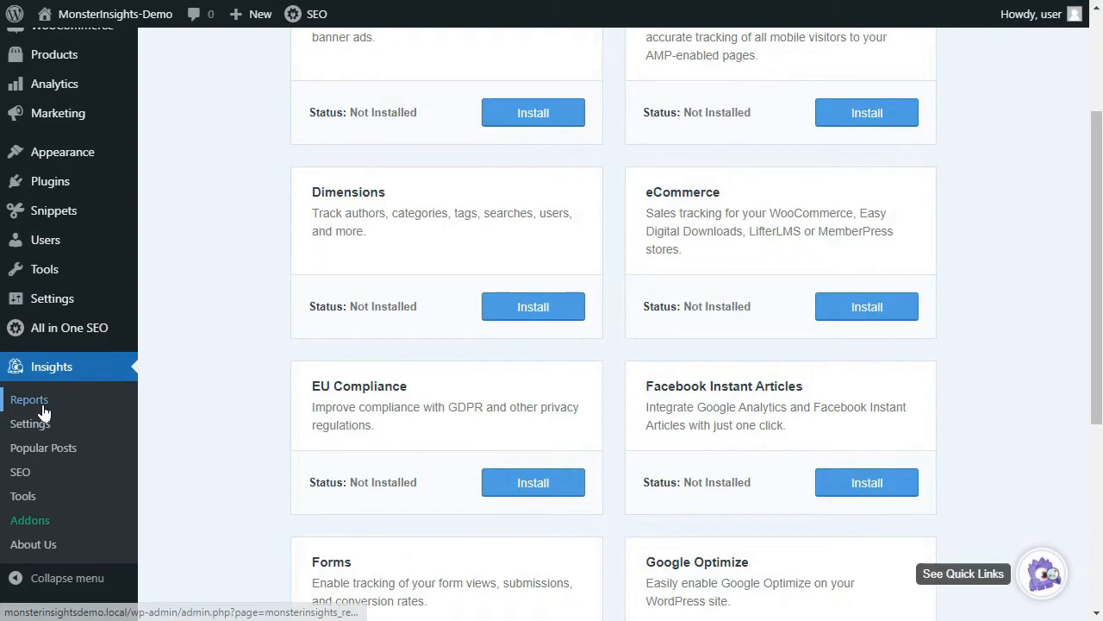
View the MonsterInsights Forms report of form impressions, conversions and conversion rates.
{"action": "left_click", "coordinate": [29, 399]}
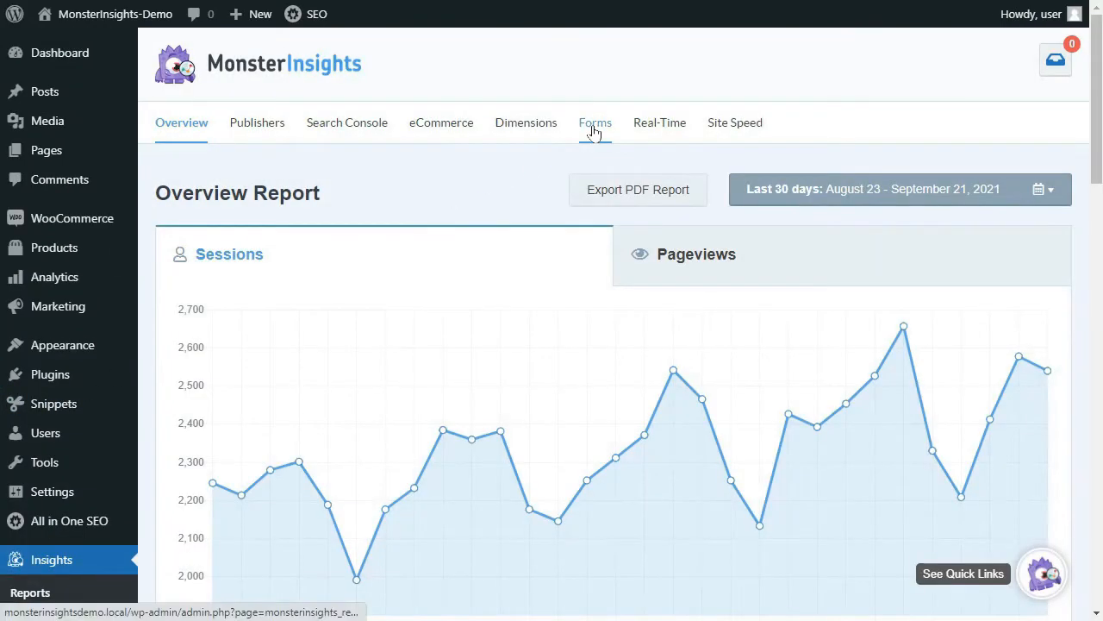
{"action": "left_click", "coordinate": [595, 123]}
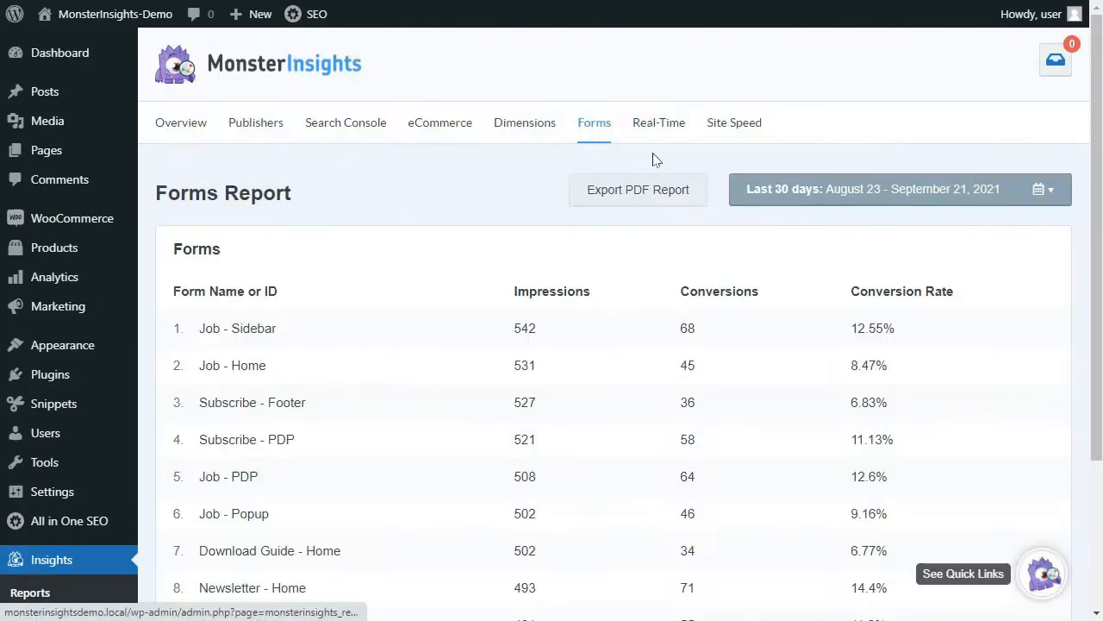
{"action": "mouse_move", "coordinate": [681, 164]}
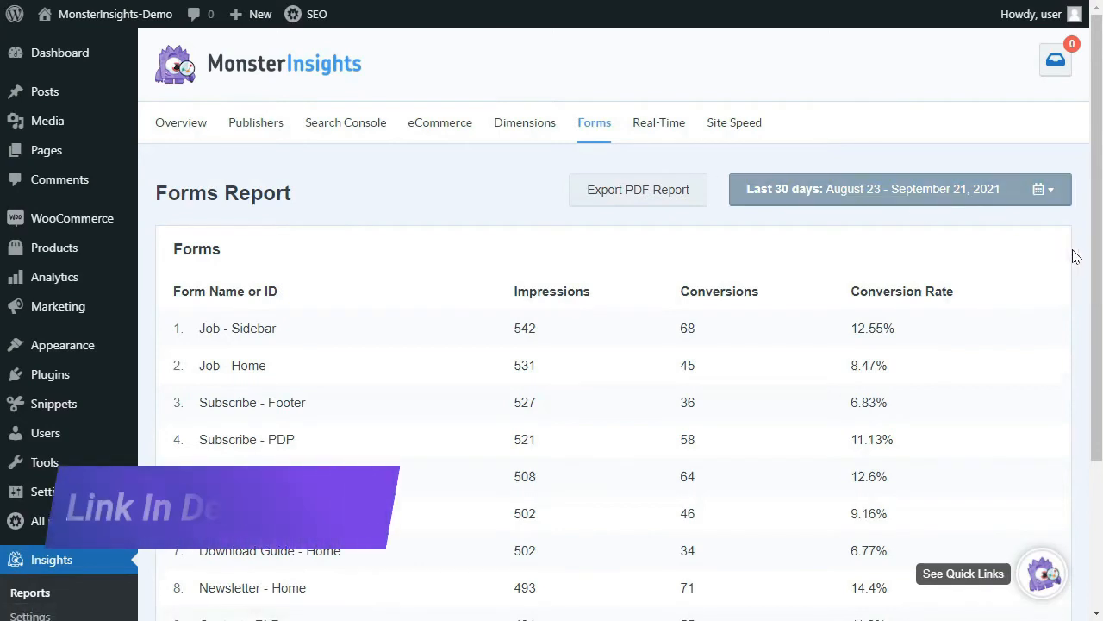
{"action": "scroll", "scroll_direction": "down", "scroll_amount": 3}
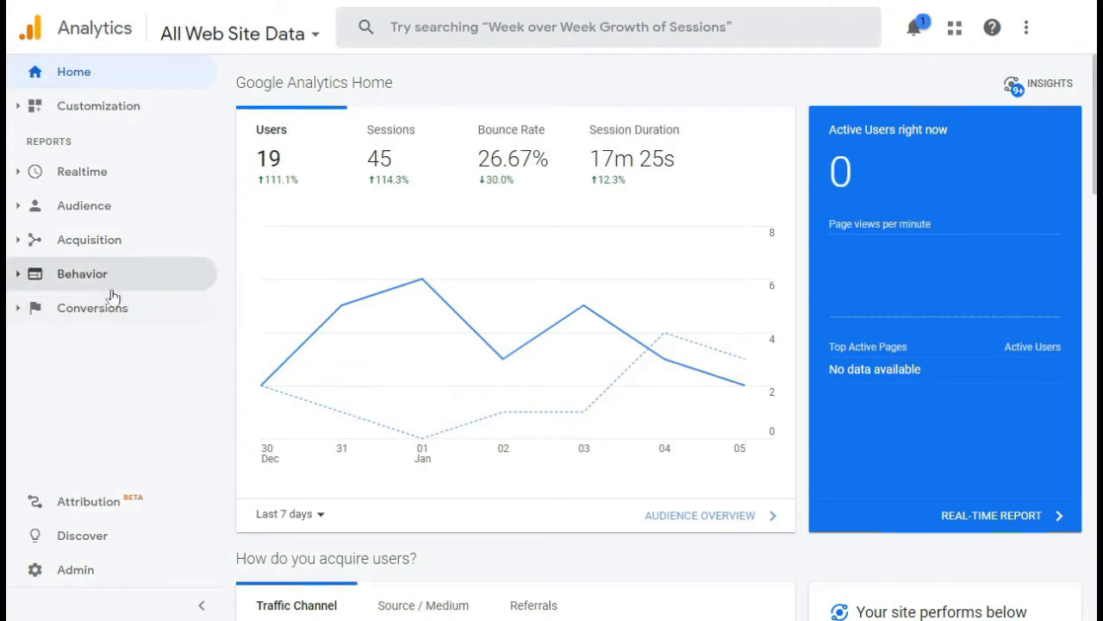
Drill Top Events into the 'form' category down to label wpforms-form-33916.
{"action": "left_click", "coordinate": [82, 273]}
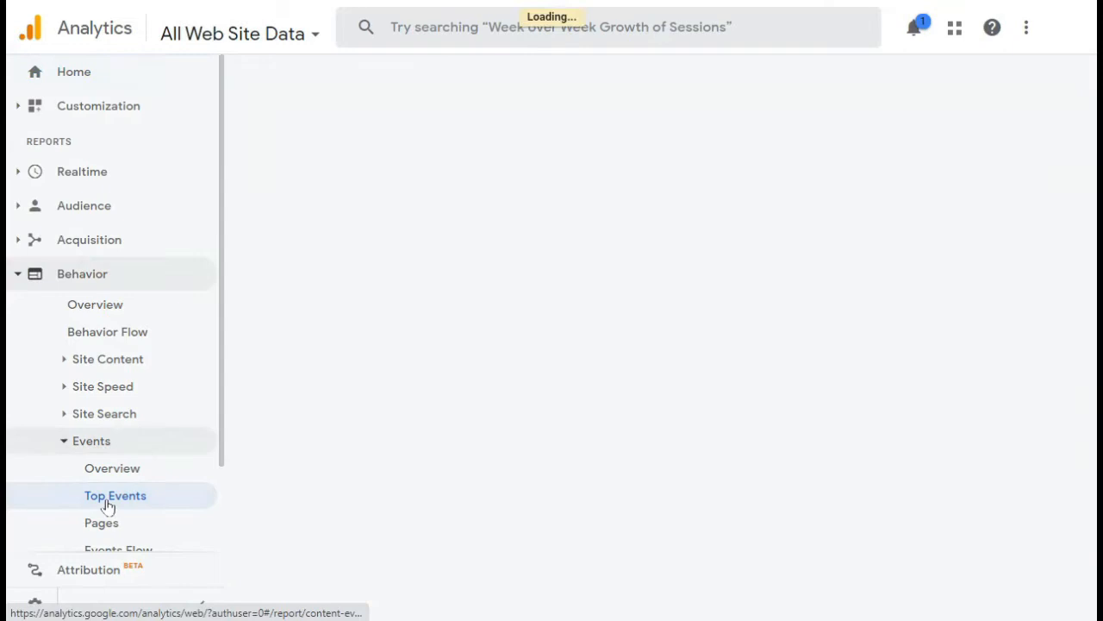
{"action": "left_click", "coordinate": [115, 496]}
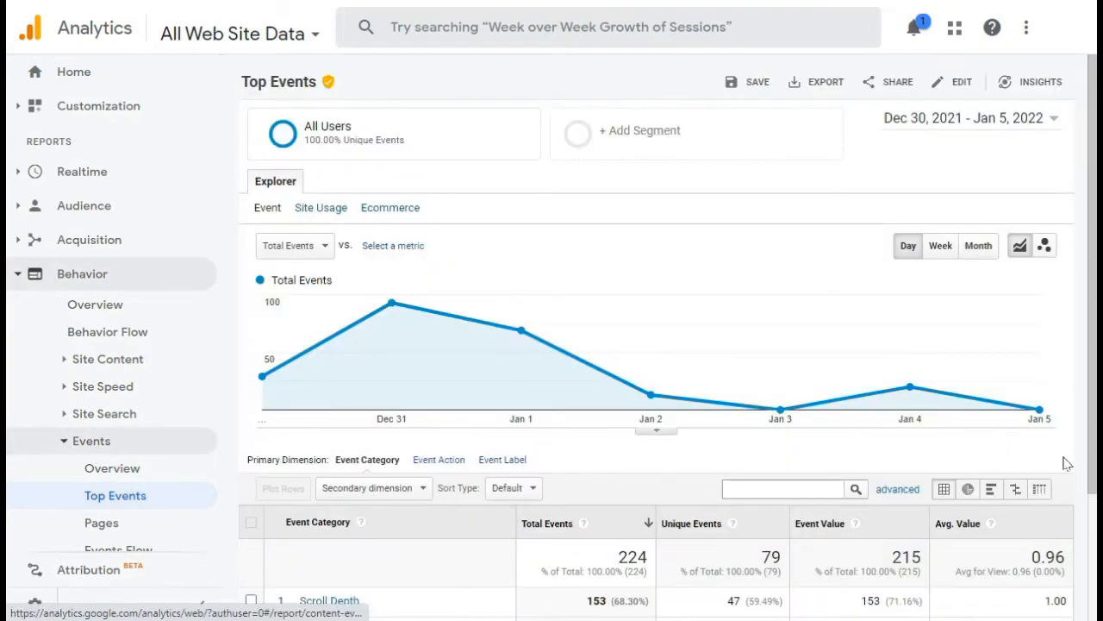
{"action": "scroll", "scroll_direction": "down", "scroll_amount": 3}
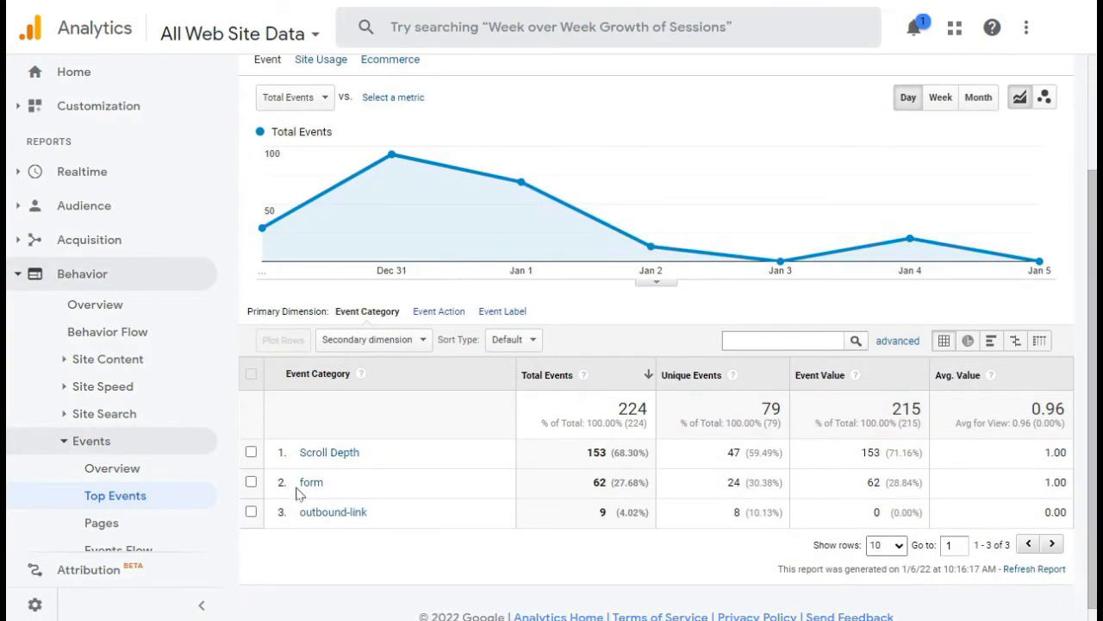
{"action": "left_click", "coordinate": [311, 482]}
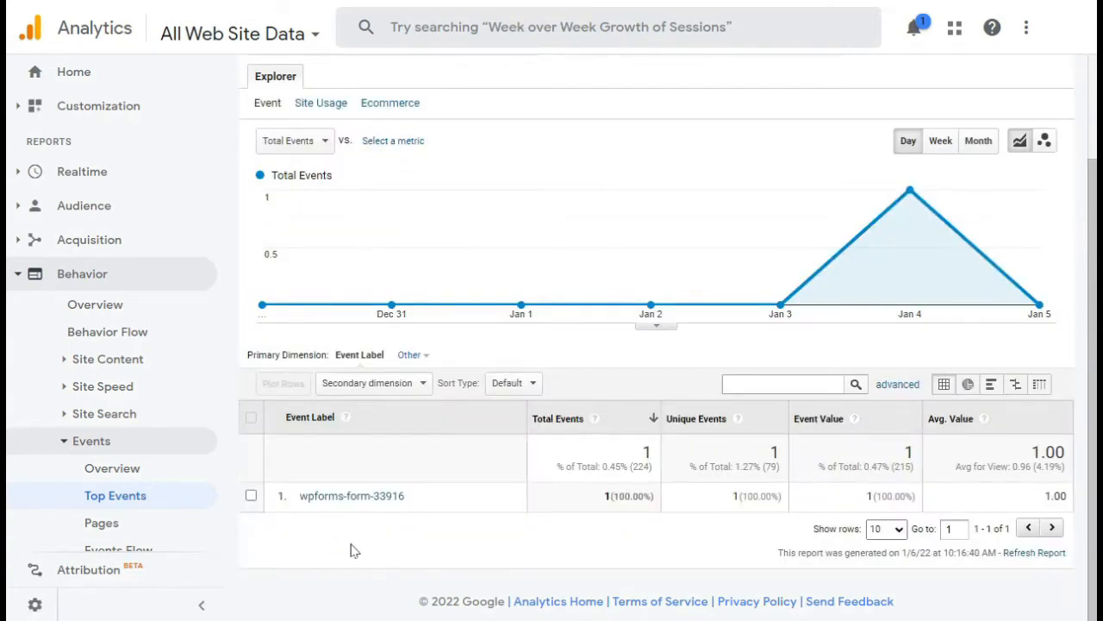
{"action": "left_click", "coordinate": [350, 495]}
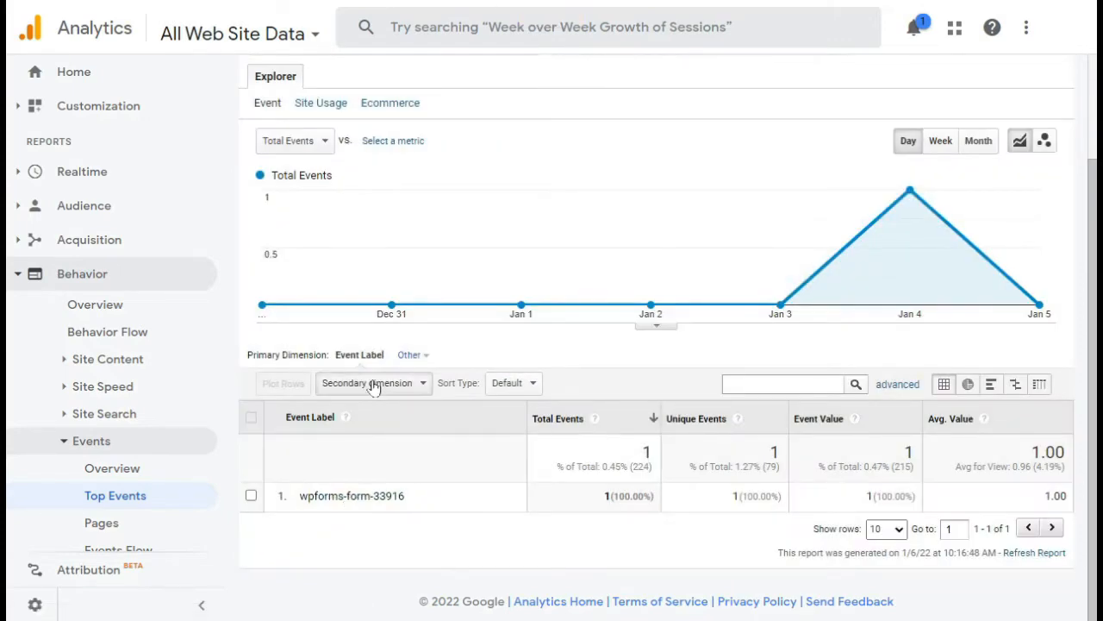
Add Source / Medium as secondary dimension, revealing one google / organic event.
{"action": "left_click", "coordinate": [373, 382]}
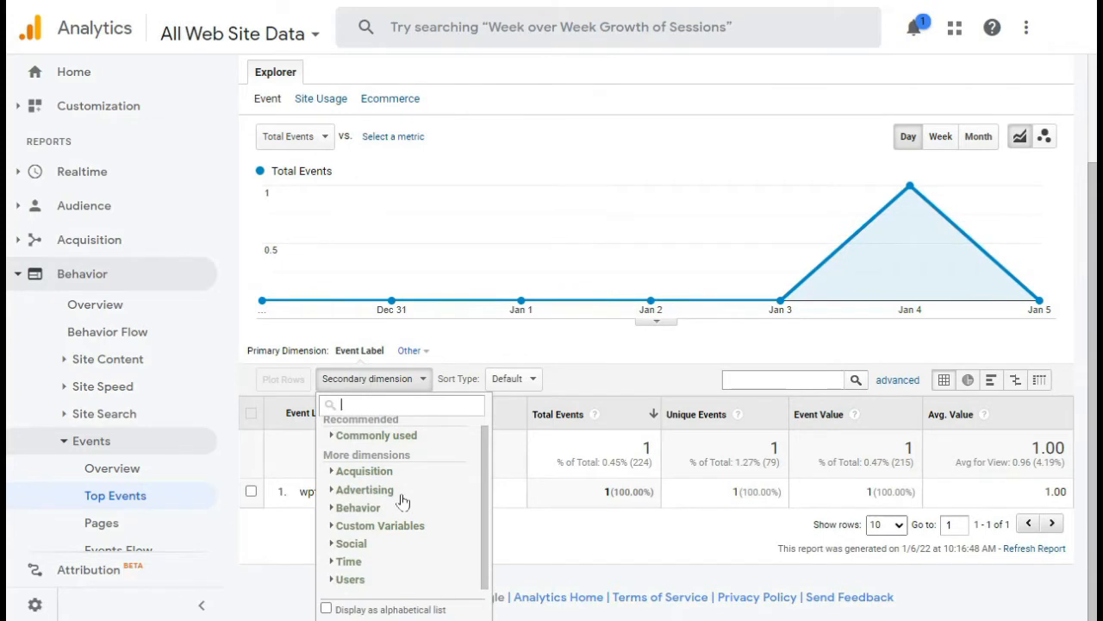
{"action": "type", "text": "sour"}
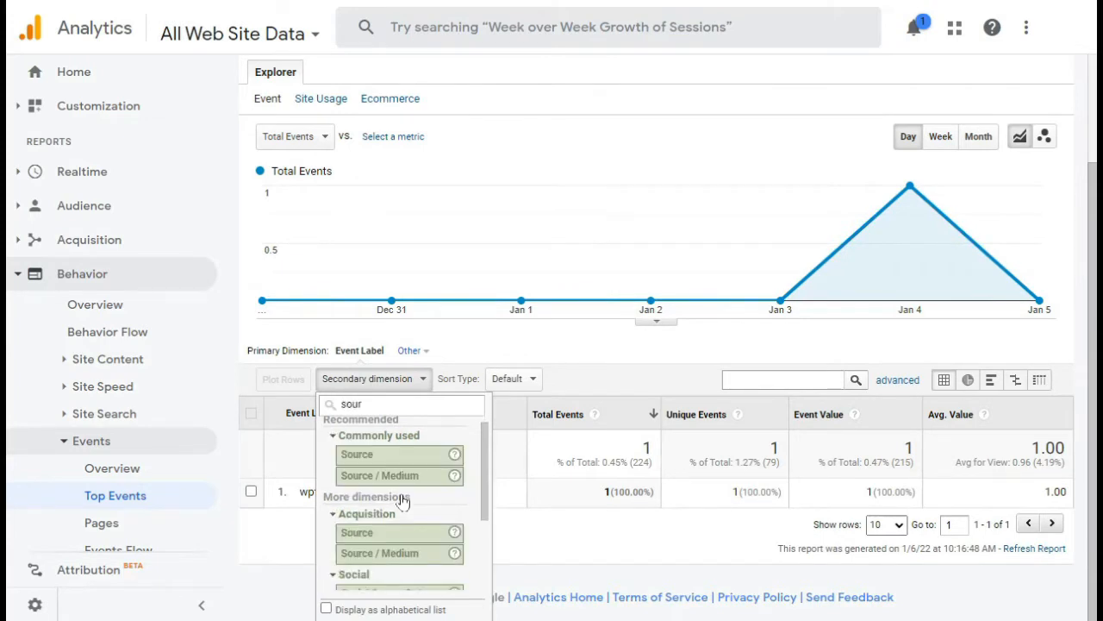
{"action": "left_click", "coordinate": [379, 475]}
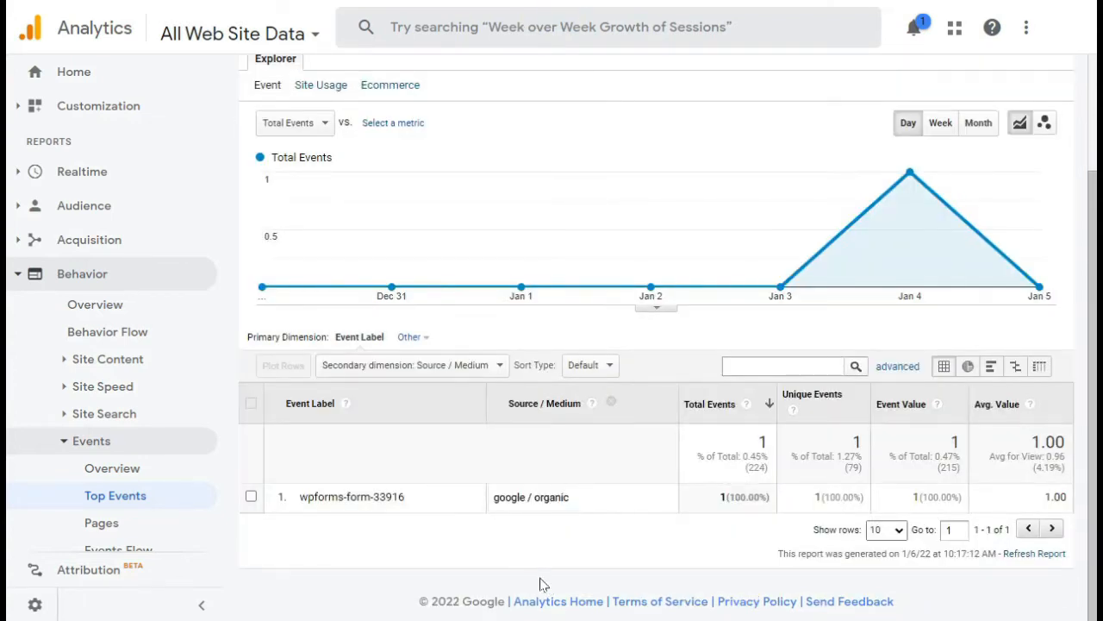
{"action": "mouse_move", "coordinate": [524, 553]}
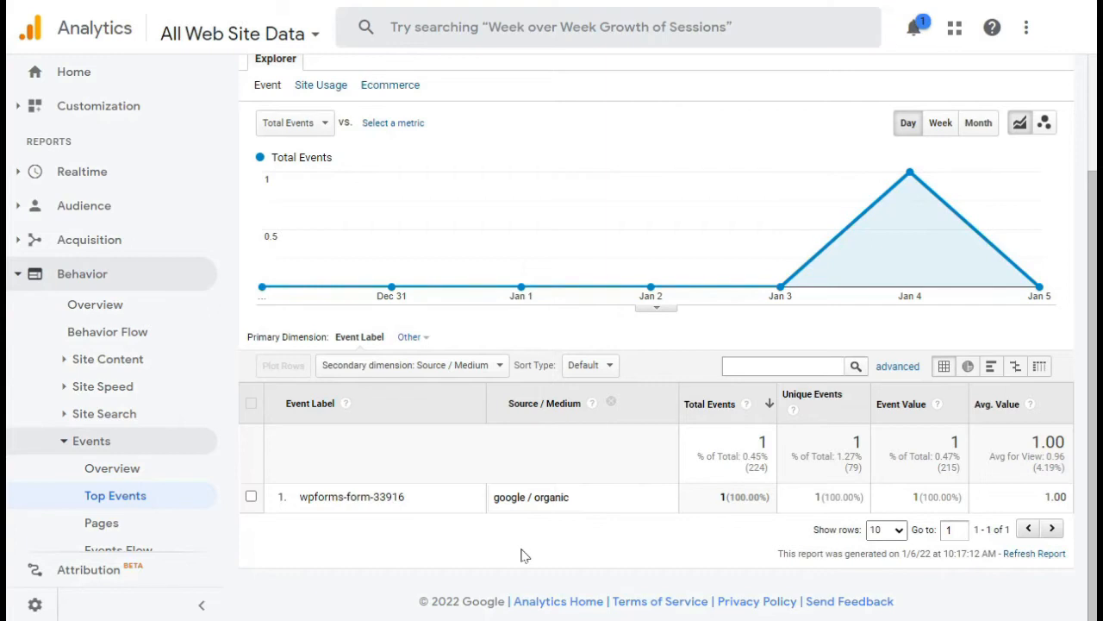
{"action": "mouse_move", "coordinate": [898, 367]}
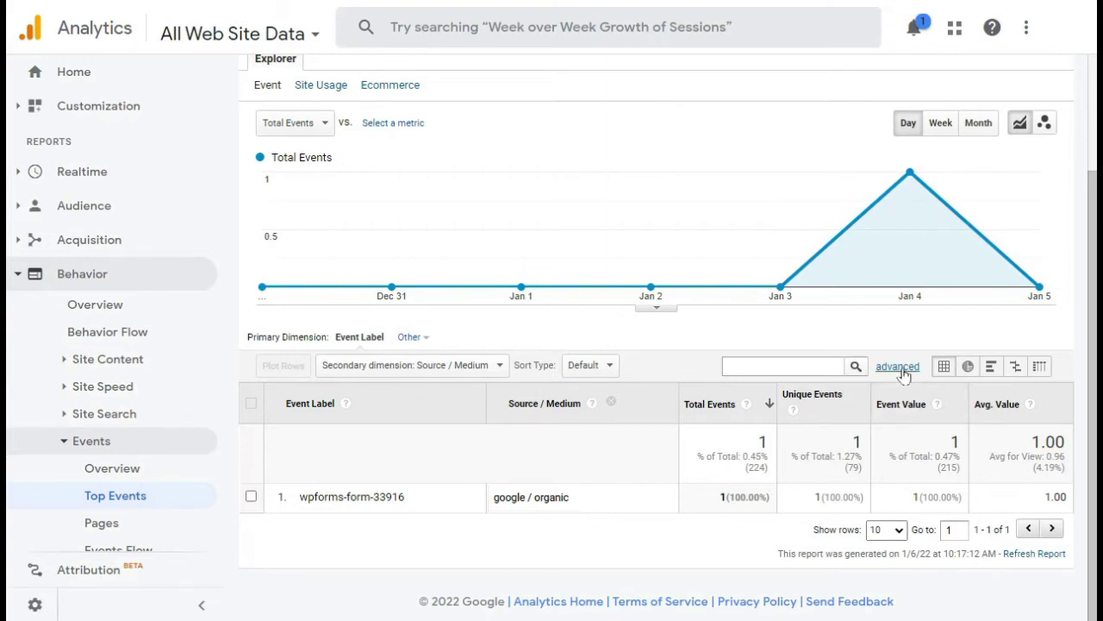
Filter events by Source / Medium containing 'referral', choosing search.google.com / referral.
{"action": "left_click", "coordinate": [897, 366]}
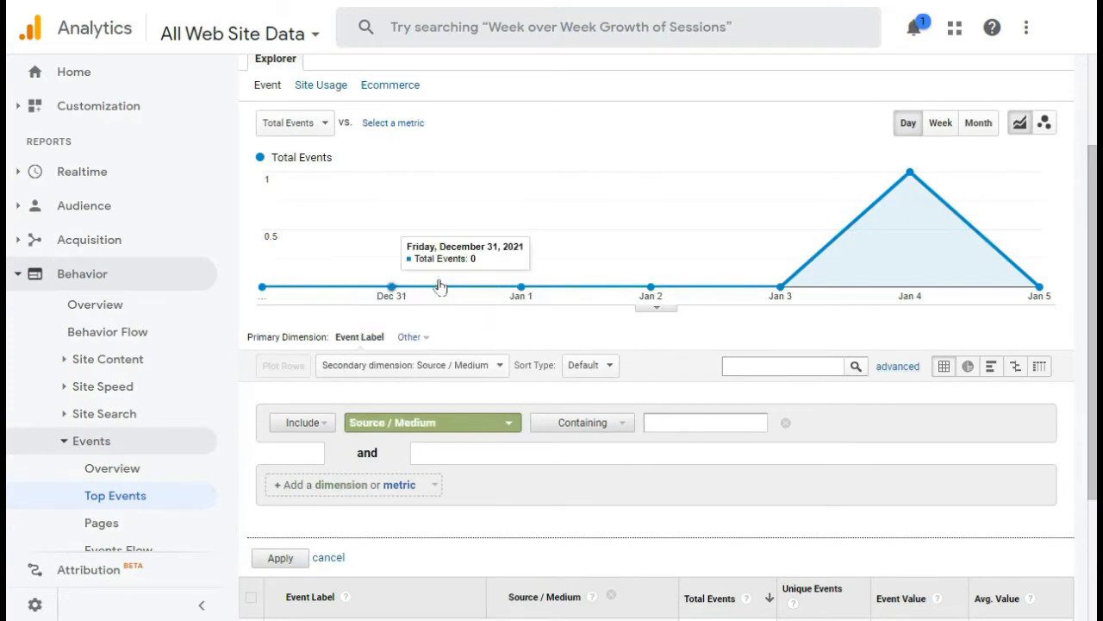
{"action": "type", "text": "referral"}
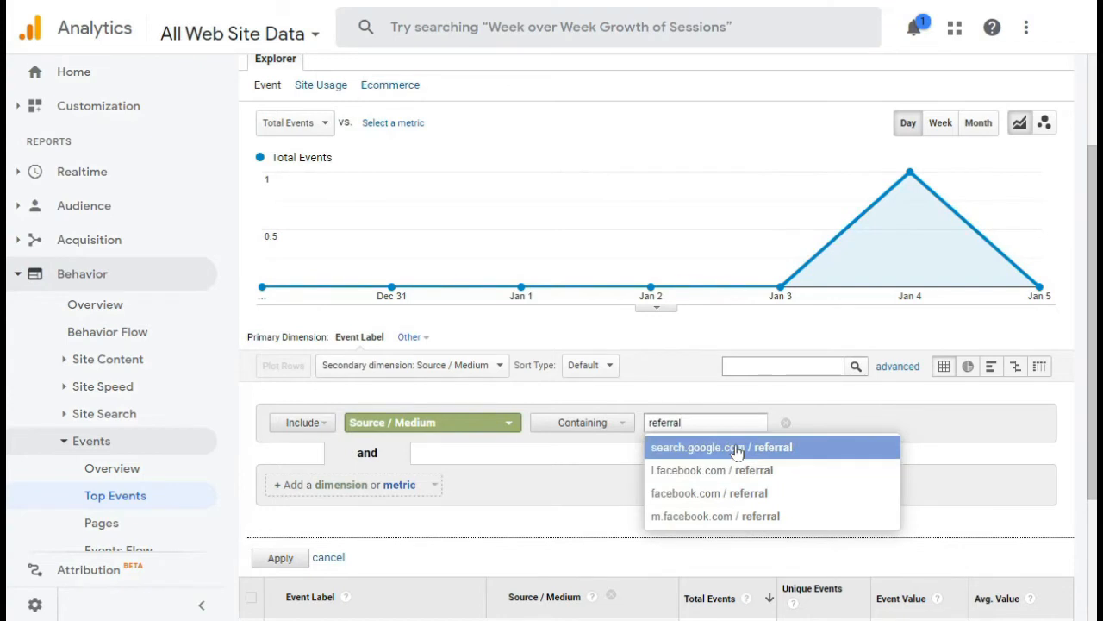
{"action": "left_click", "coordinate": [721, 446]}
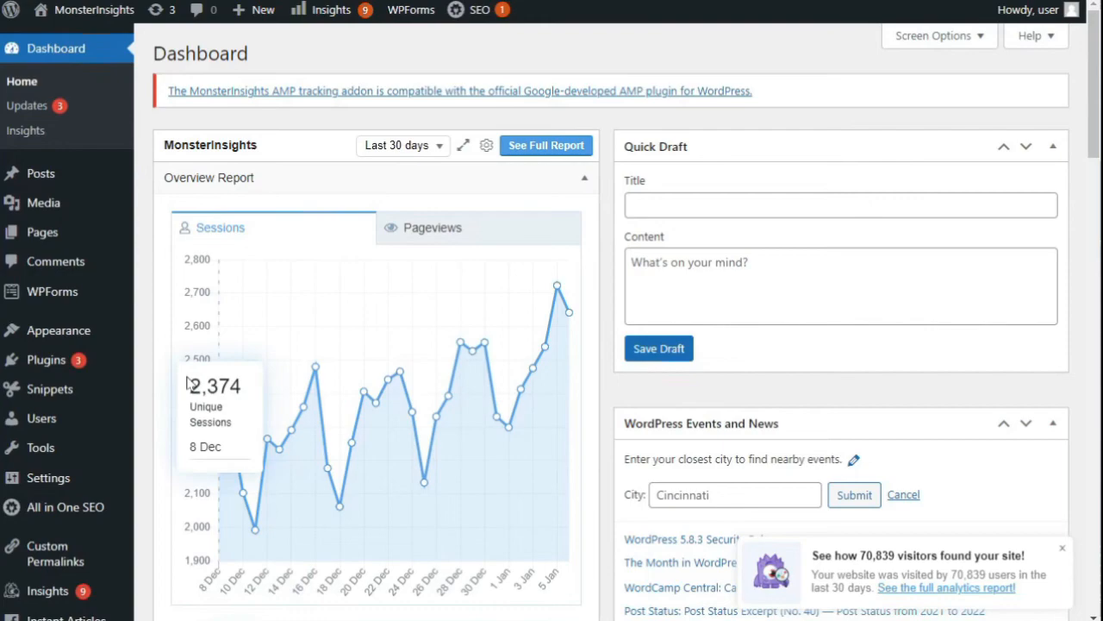
{"action": "mouse_move", "coordinate": [82, 297]}
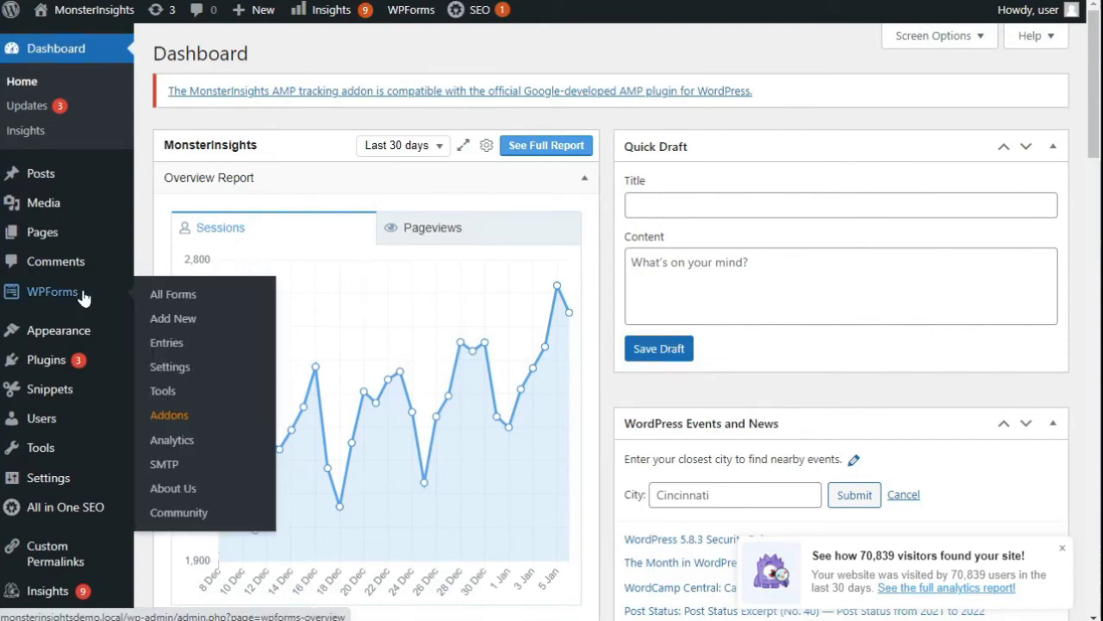
Open WPForms Entries, showing Simple Contact Form with 2 entries.
{"action": "left_click", "coordinate": [168, 414]}
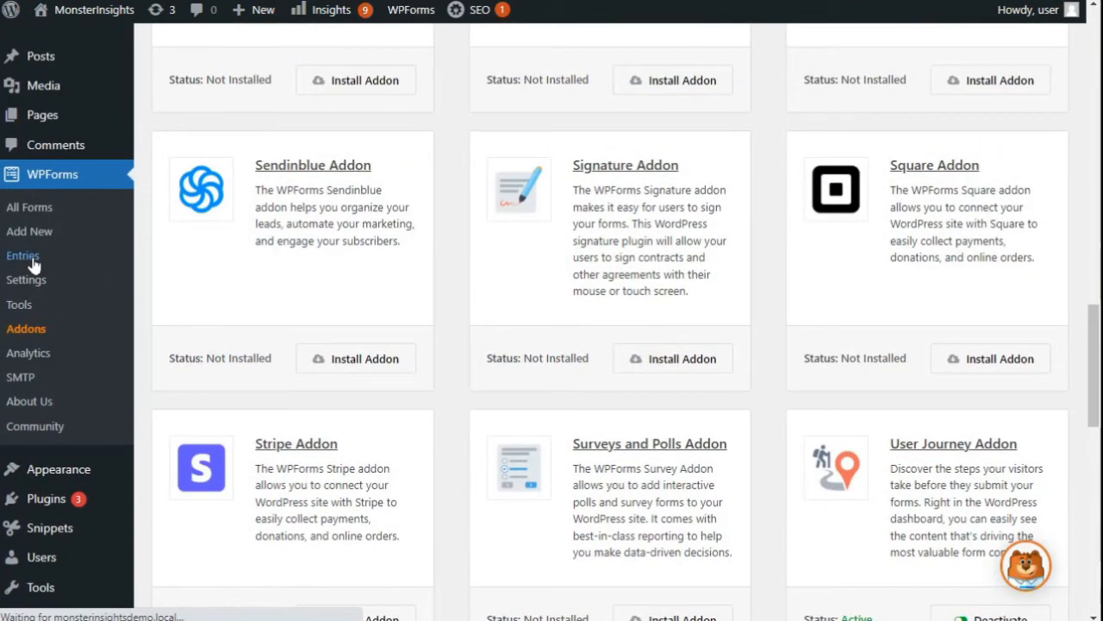
{"action": "left_click", "coordinate": [23, 255]}
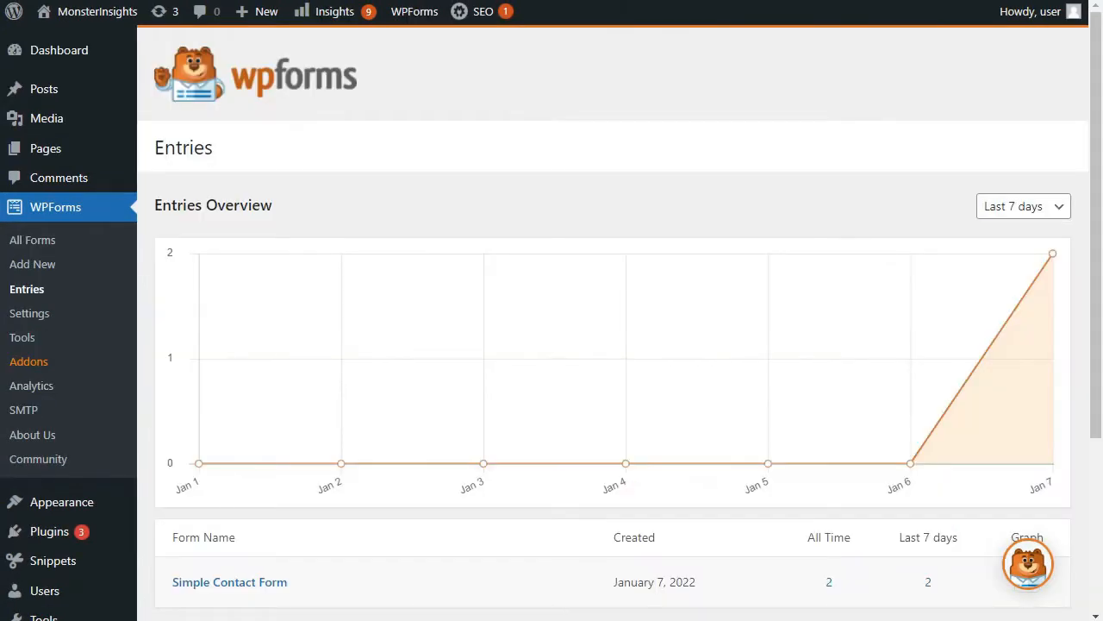
Open Simple Contact Form's newest entry from Jane Doe, submitted Jan 7, 2022.
{"action": "left_click", "coordinate": [228, 582]}
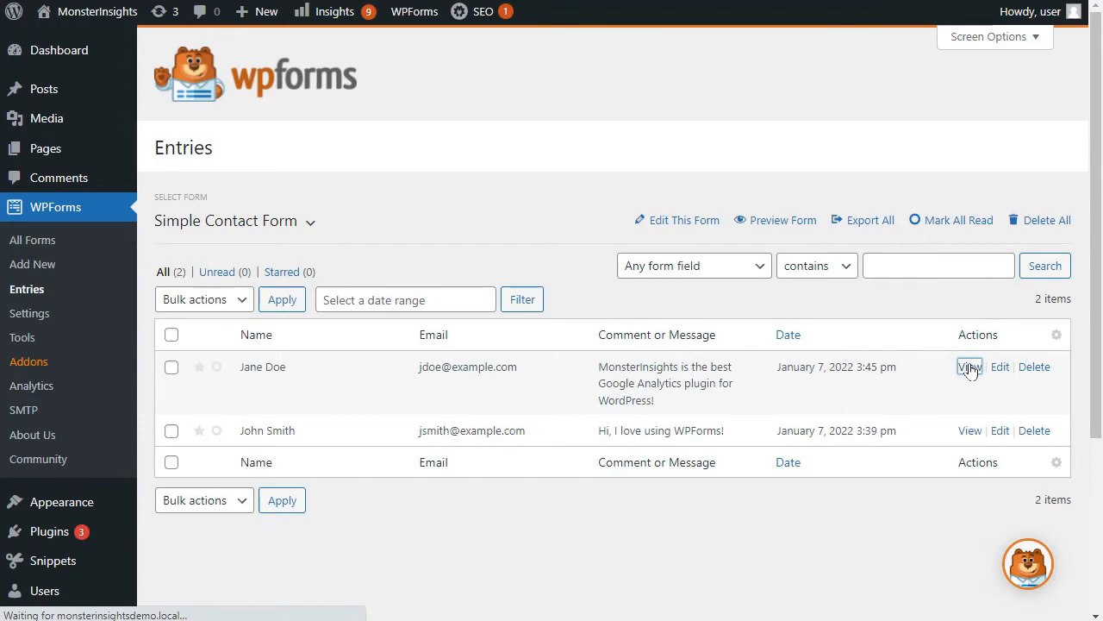
{"action": "left_click", "coordinate": [969, 366]}
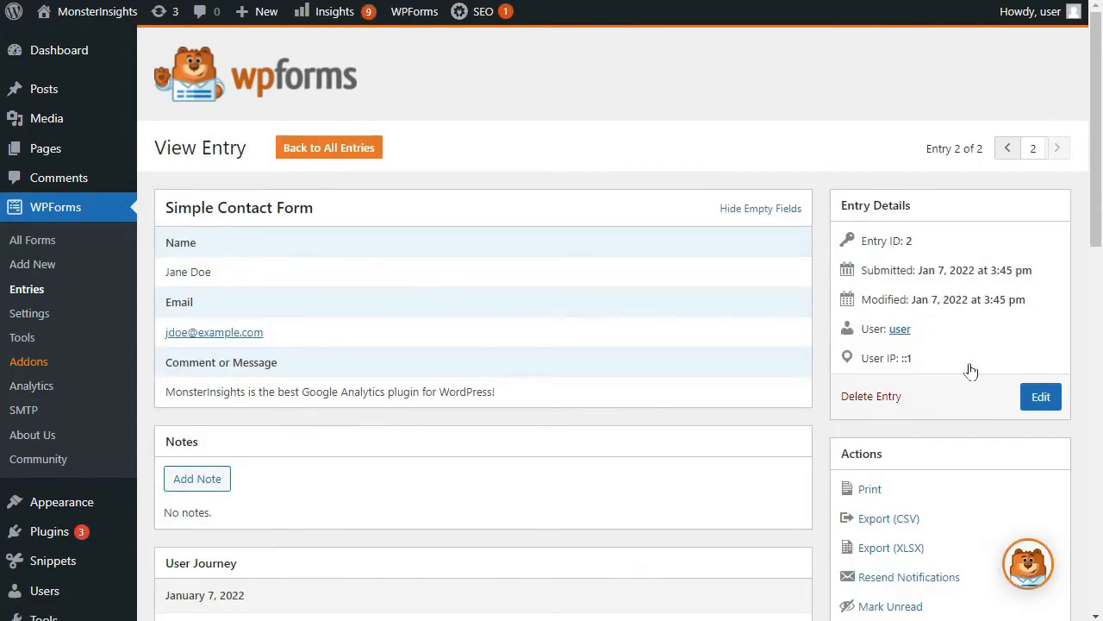
{"action": "mouse_move", "coordinate": [1071, 223]}
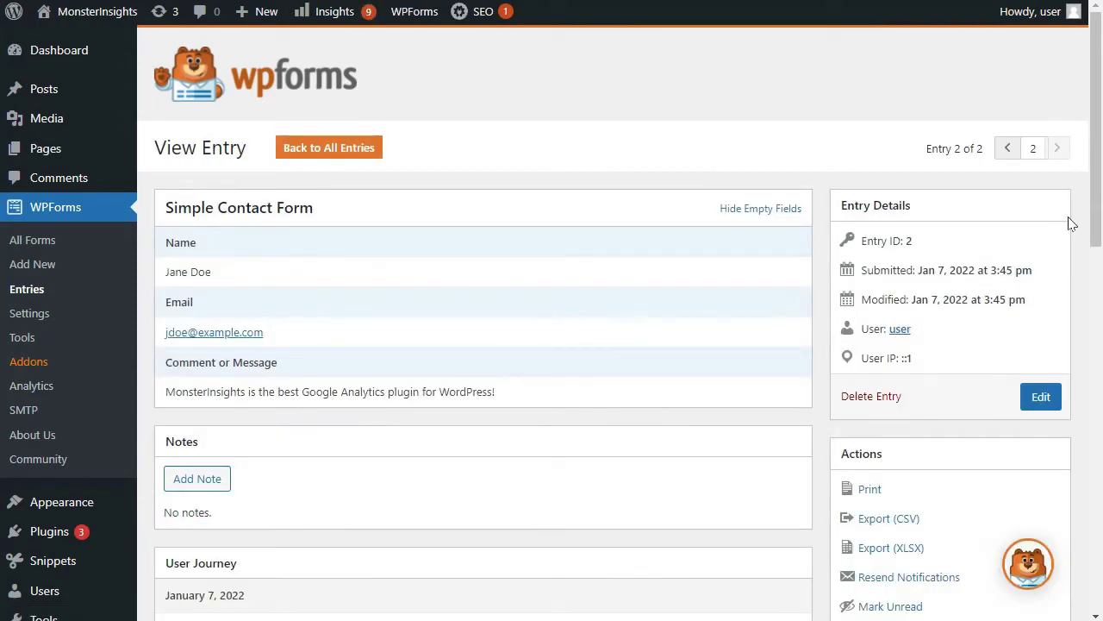
Open the SEO Analytics Reporting Tips post from the entry's User Journey.
{"action": "scroll", "scroll_direction": "down", "scroll_amount": 3}
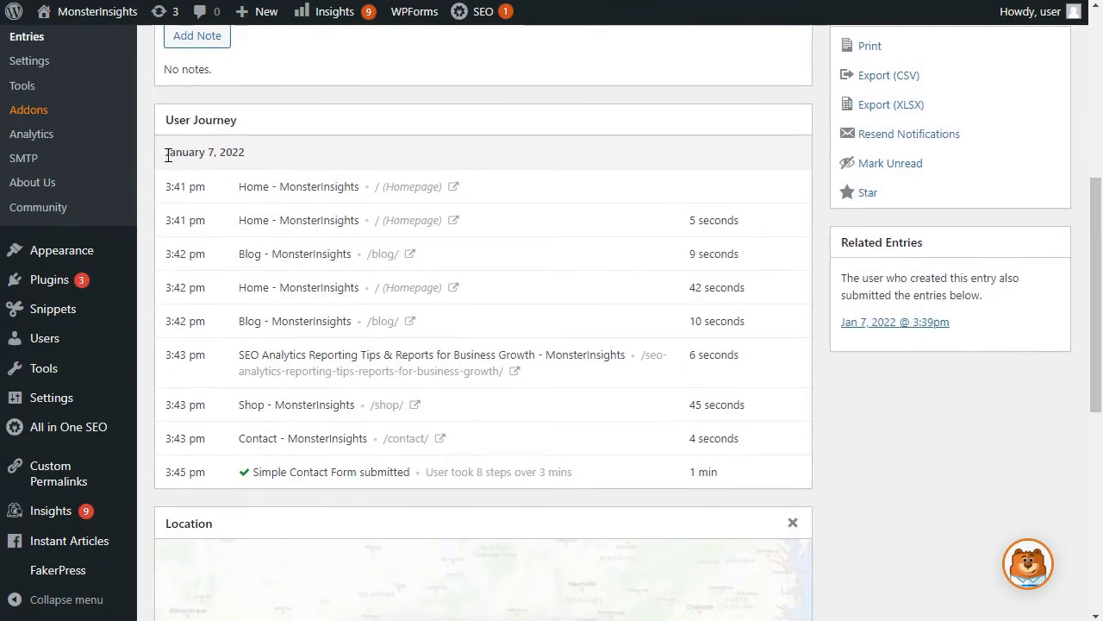
{"action": "mouse_move", "coordinate": [176, 201]}
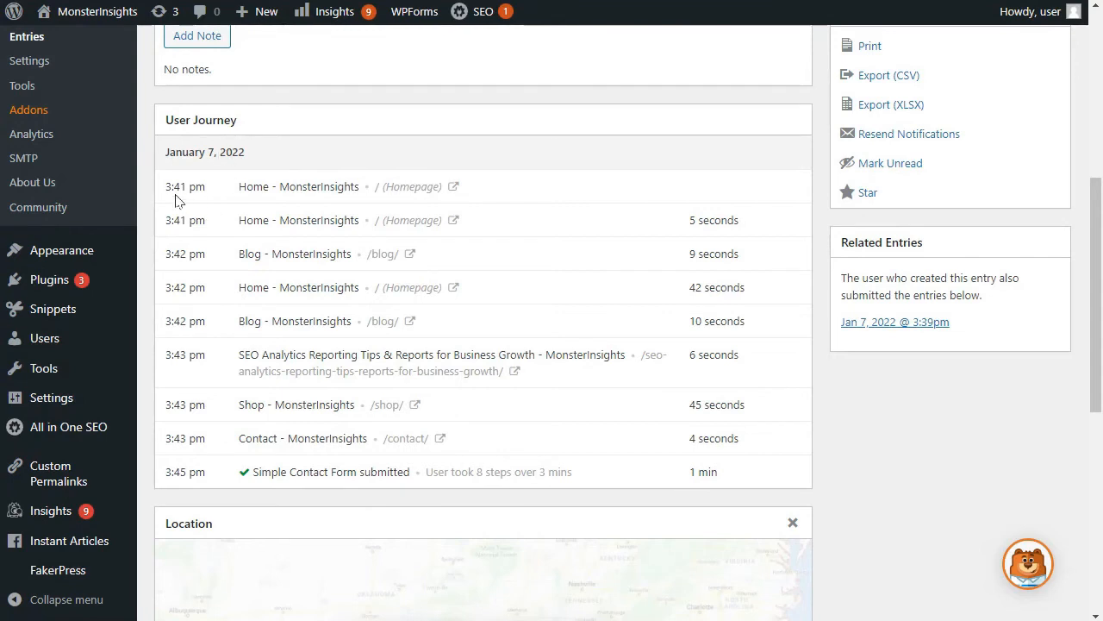
{"action": "mouse_move", "coordinate": [746, 239]}
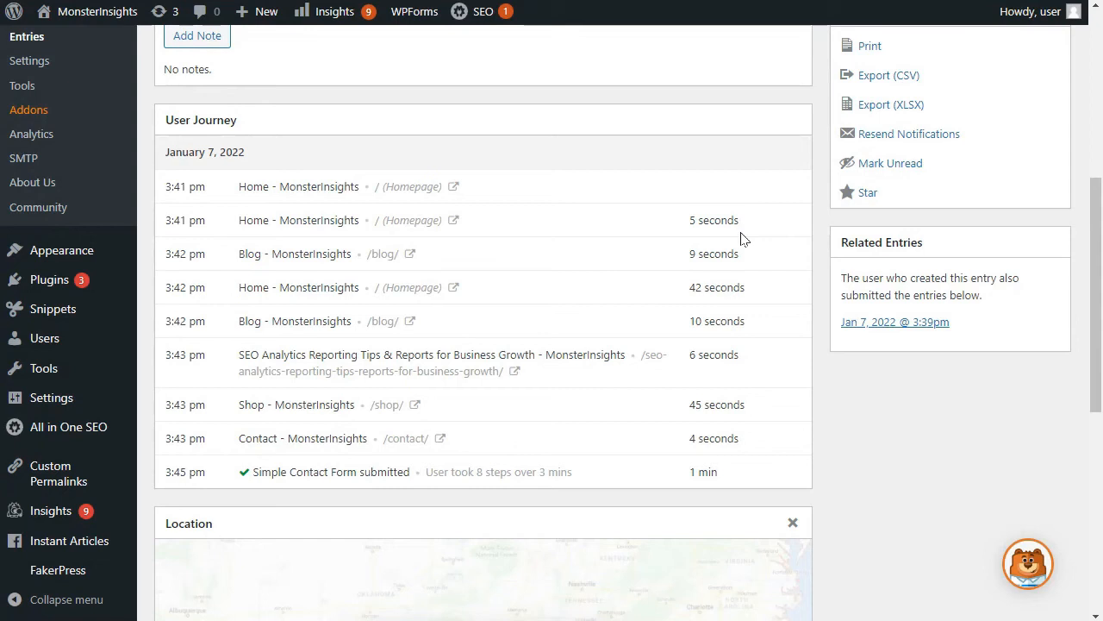
{"action": "mouse_move", "coordinate": [737, 239]}
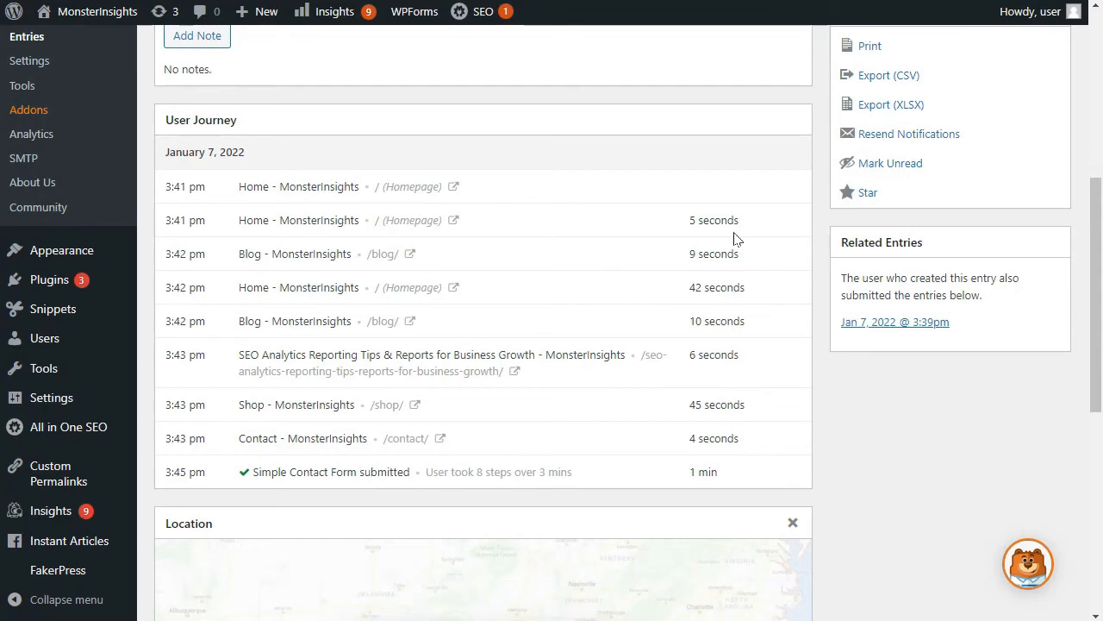
{"action": "mouse_move", "coordinate": [507, 383]}
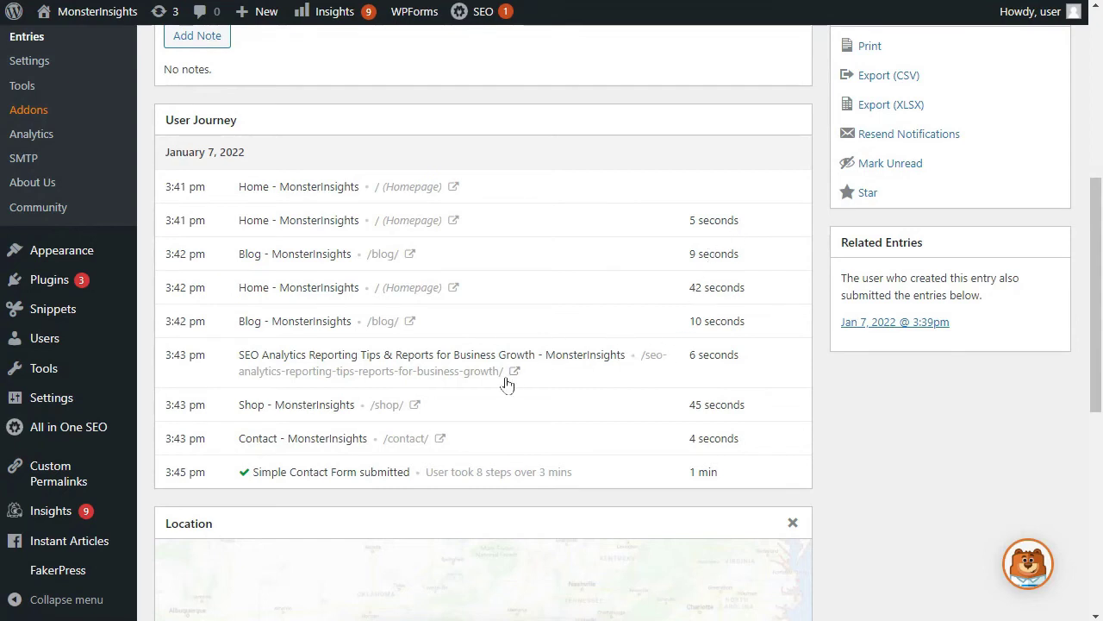
{"action": "left_click", "coordinate": [515, 370]}
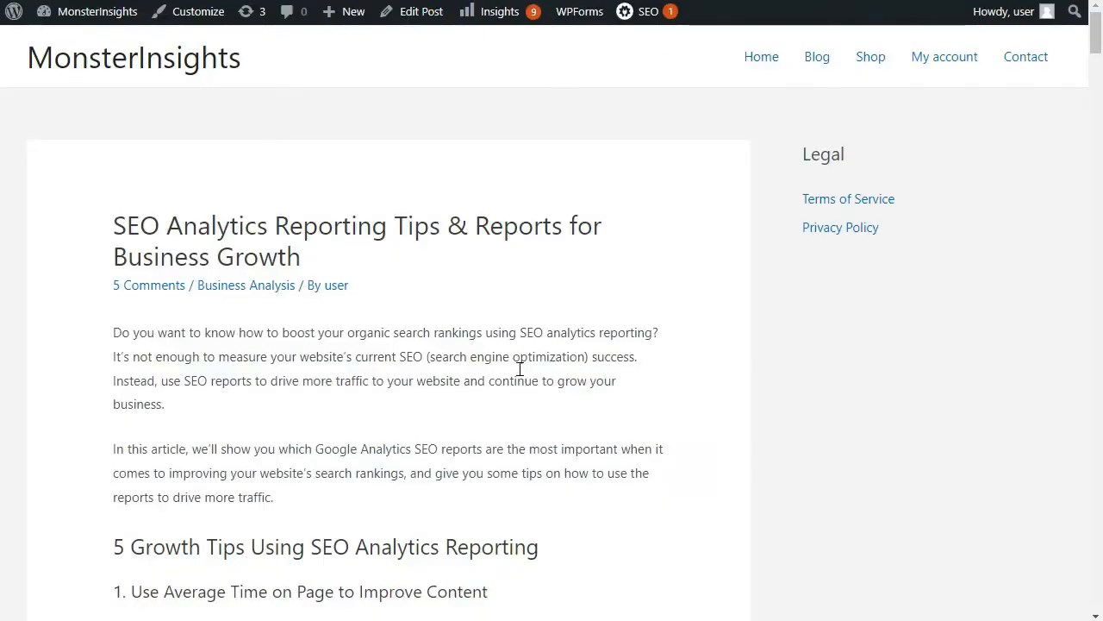